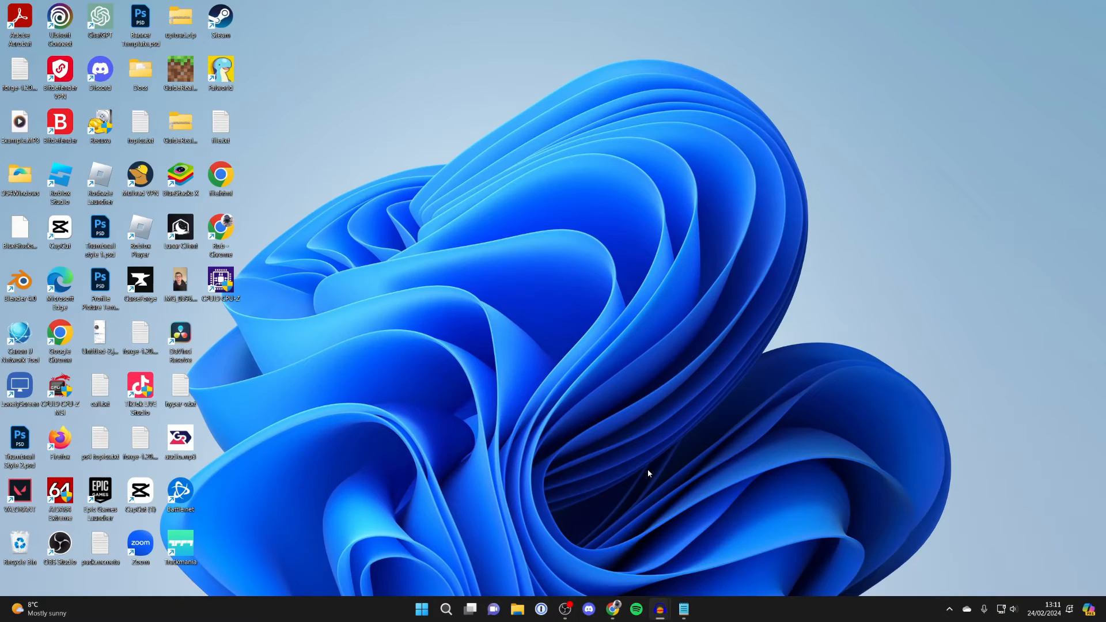
{"action": "mouse_move", "coordinate": [374, 463]}
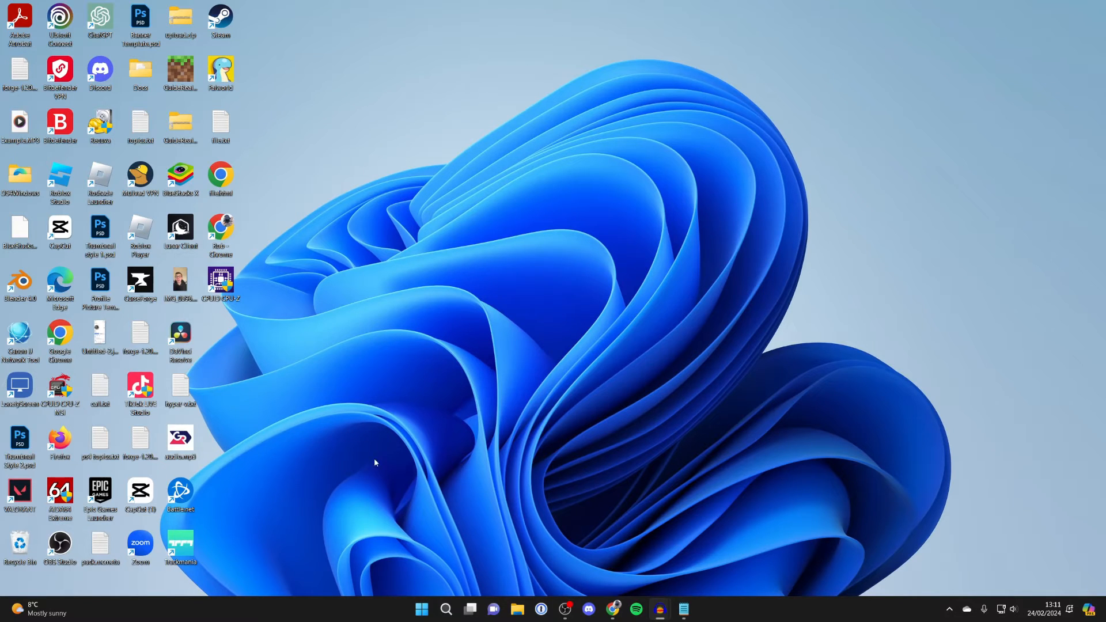
{"action": "mouse_move", "coordinate": [444, 608]}
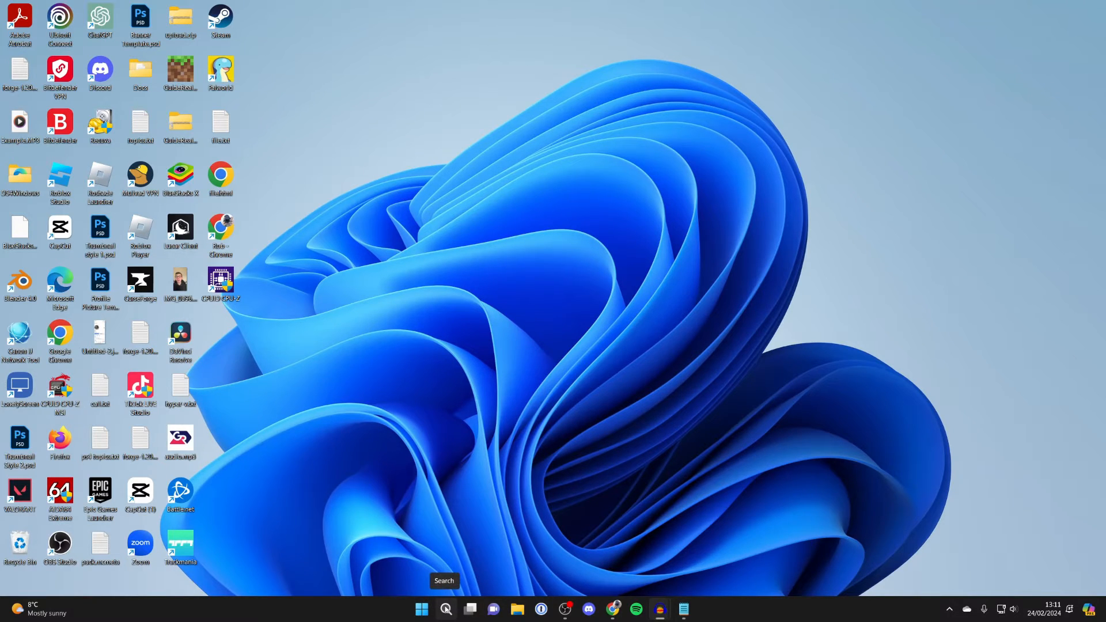
Launch Command Prompt from Windows Search by searching 'command'
{"action": "type", "text": "command"}
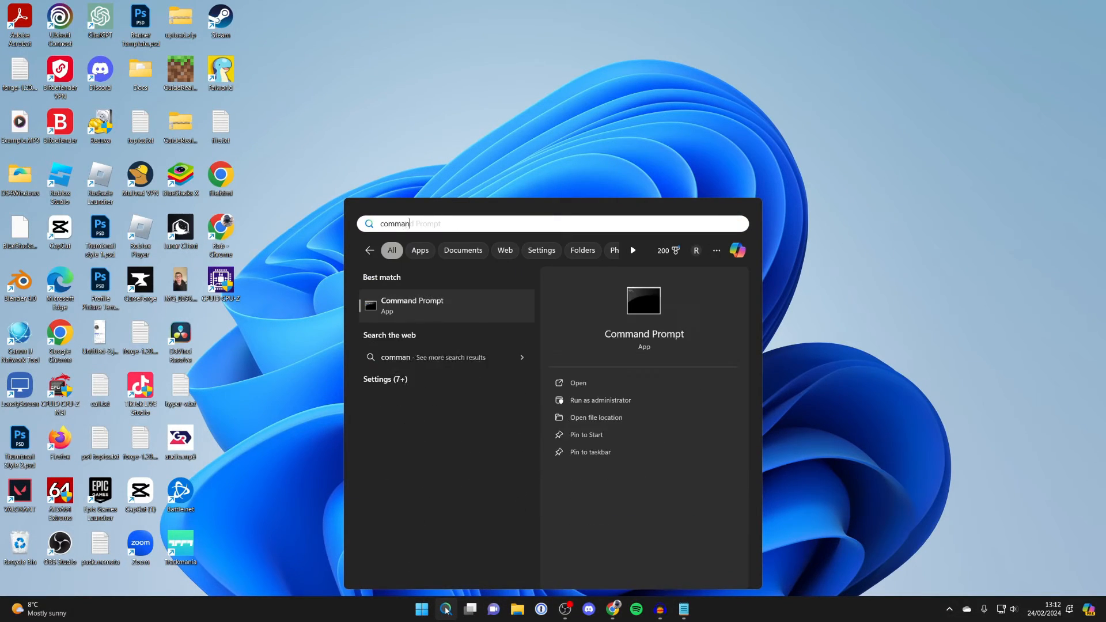
{"action": "left_click", "coordinate": [577, 382]}
{"action": "type", "text": "wmic"}
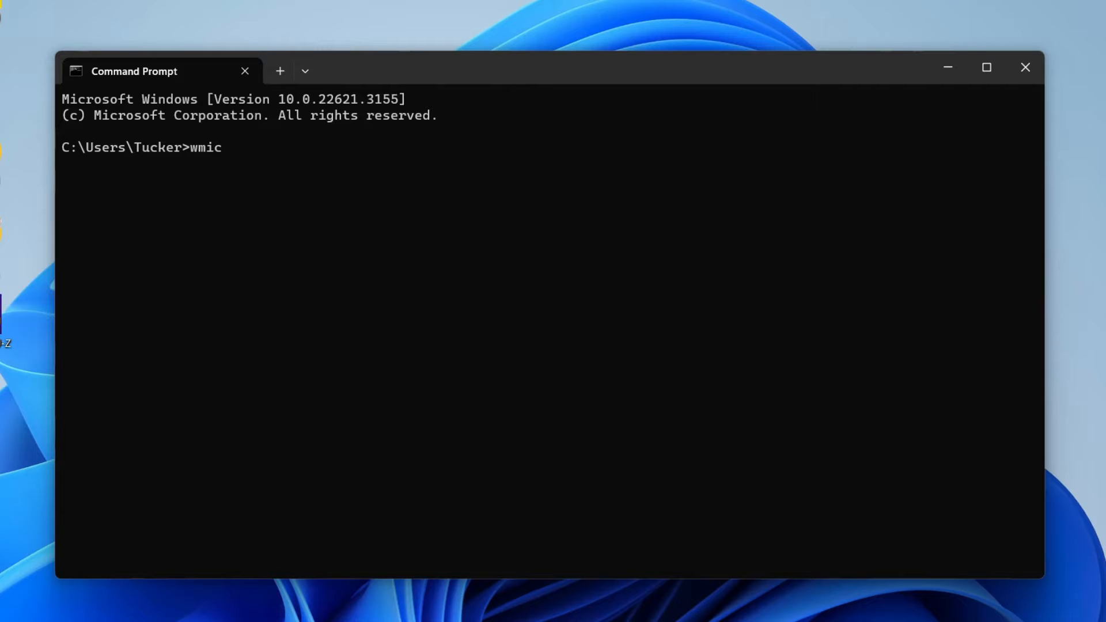
Run 'wmic memphysical get MaxCapacity', which reports MaxCapacity 134217728
{"action": "type", "text": "me"}
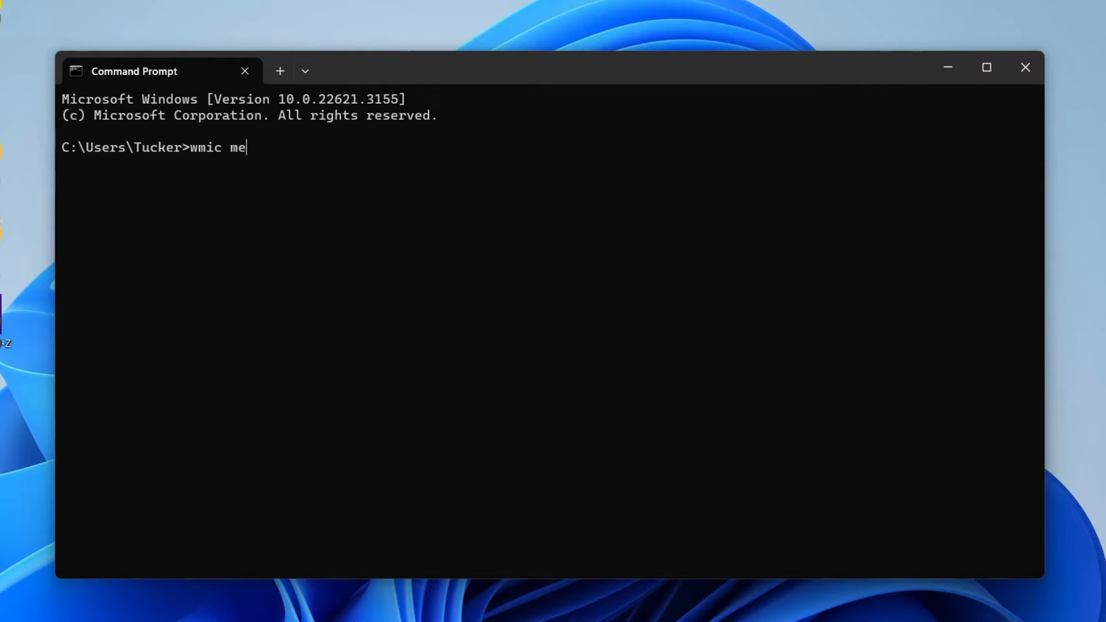
{"action": "type", "text": "mph"}
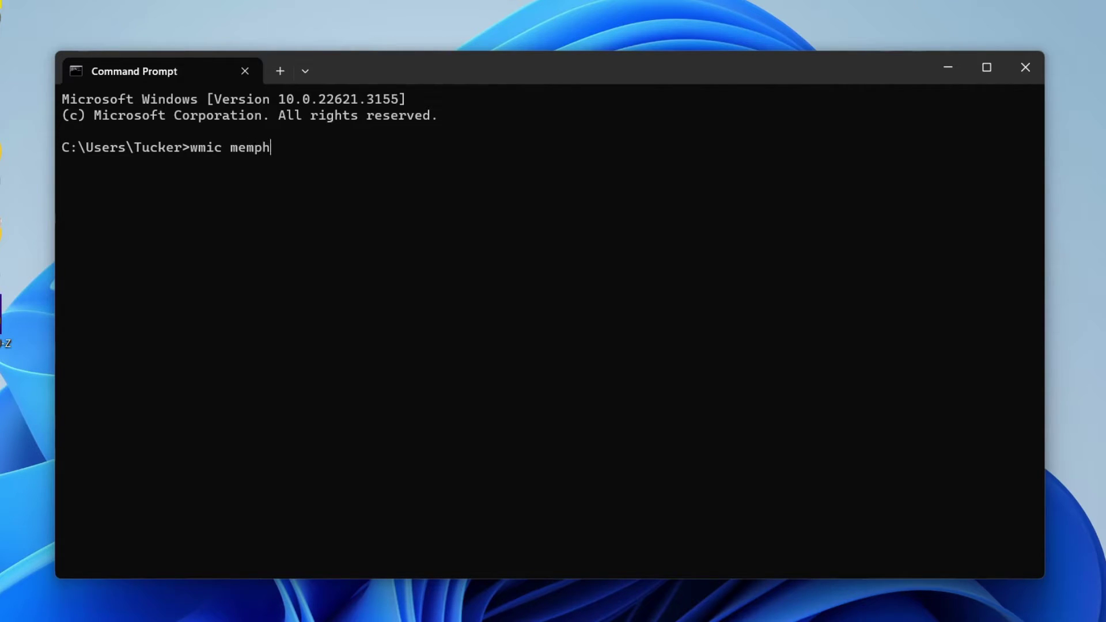
{"action": "type", "text": "ysic"}
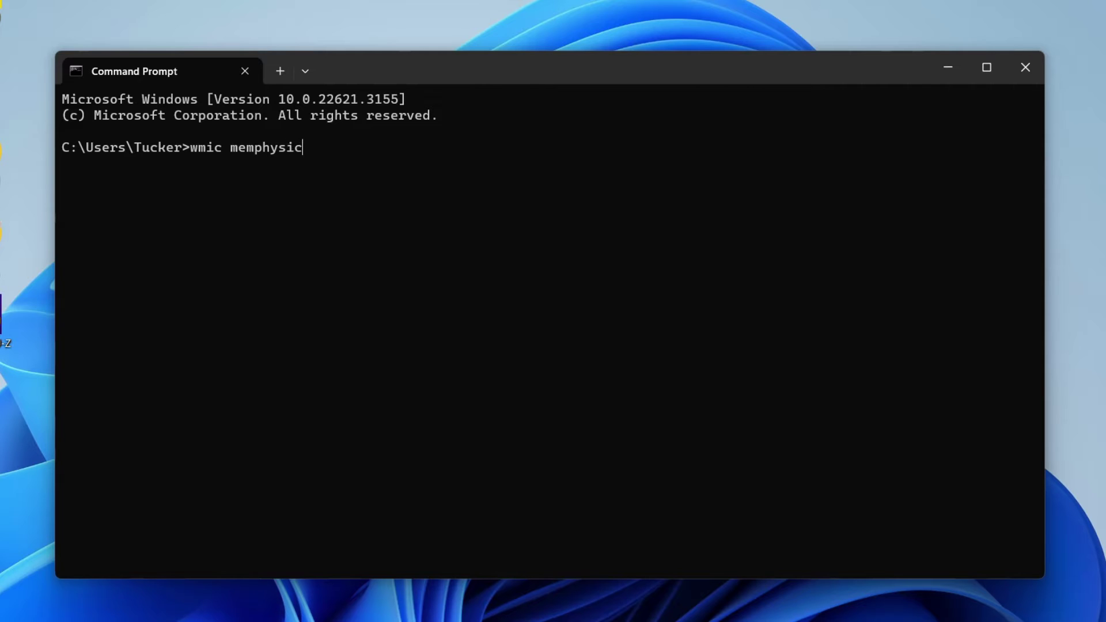
{"action": "type", "text": "al"}
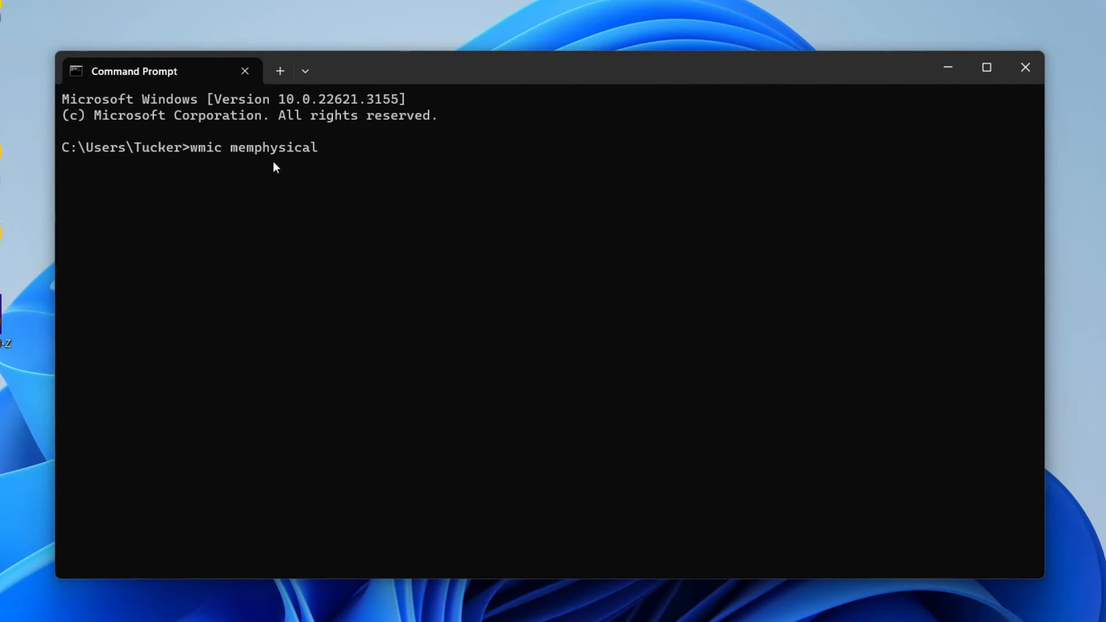
{"action": "type", "text": "get"}
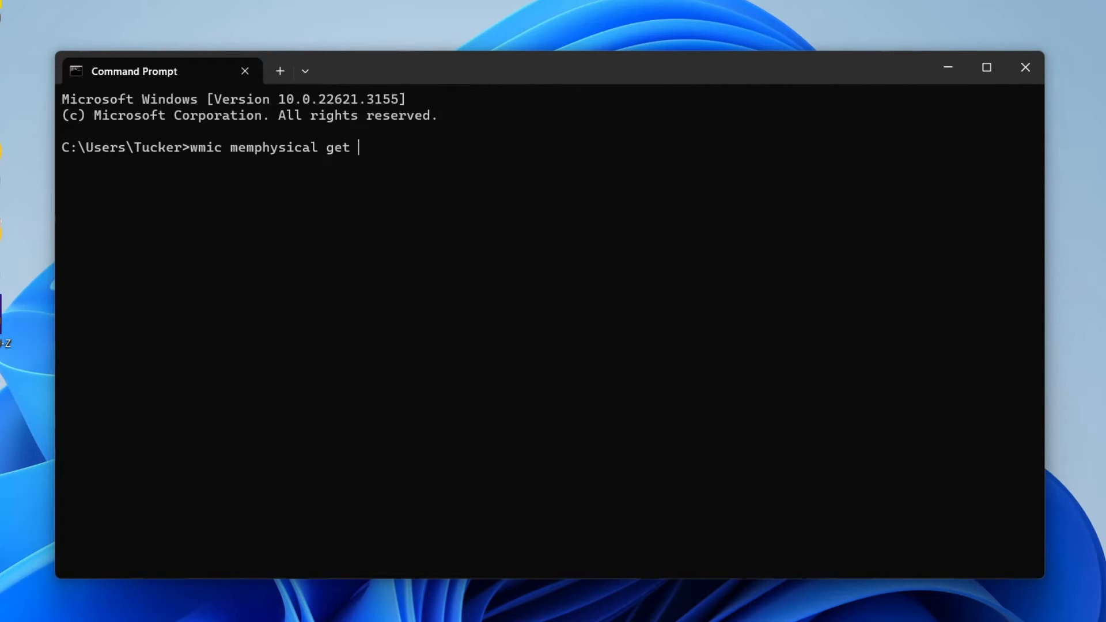
{"action": "type", "text": "Ma"}
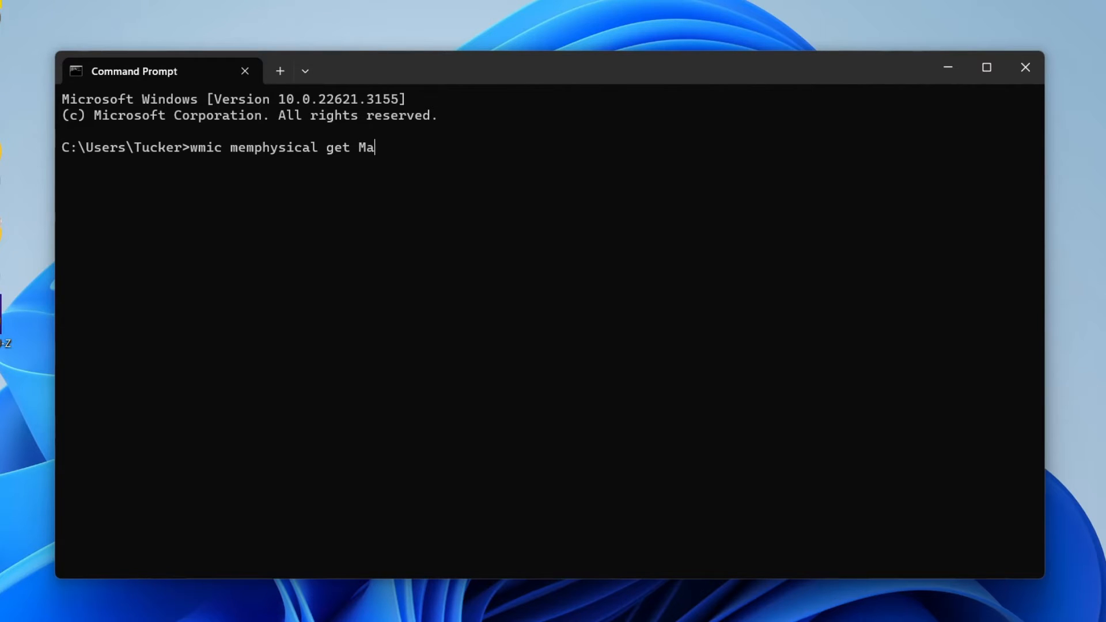
{"action": "type", "text": "xCapcity"}
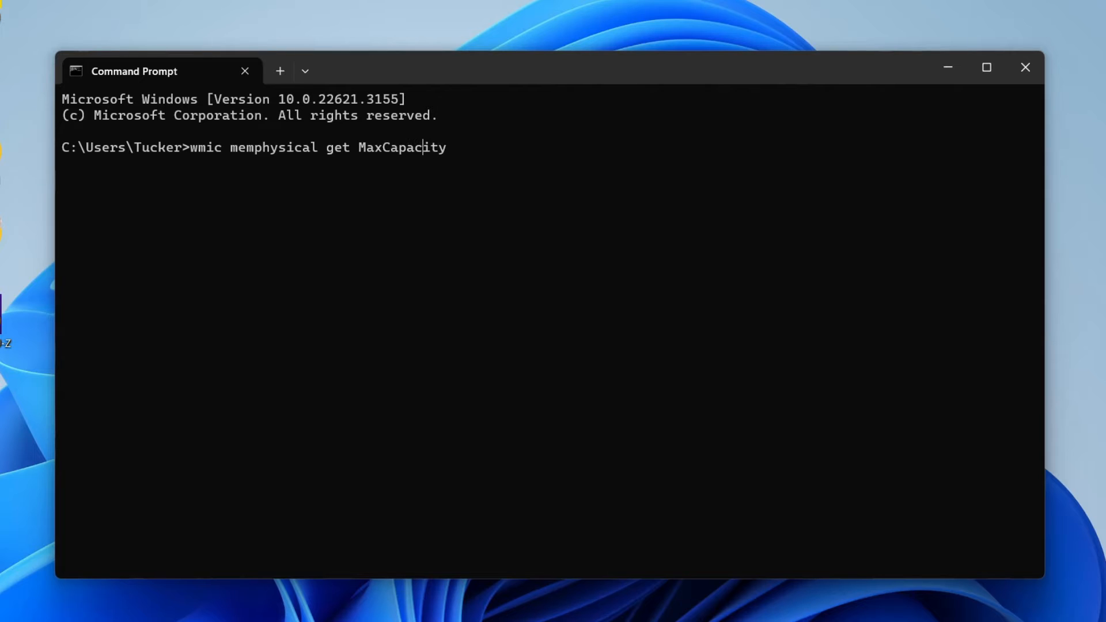
{"action": "key", "text": "Return"}
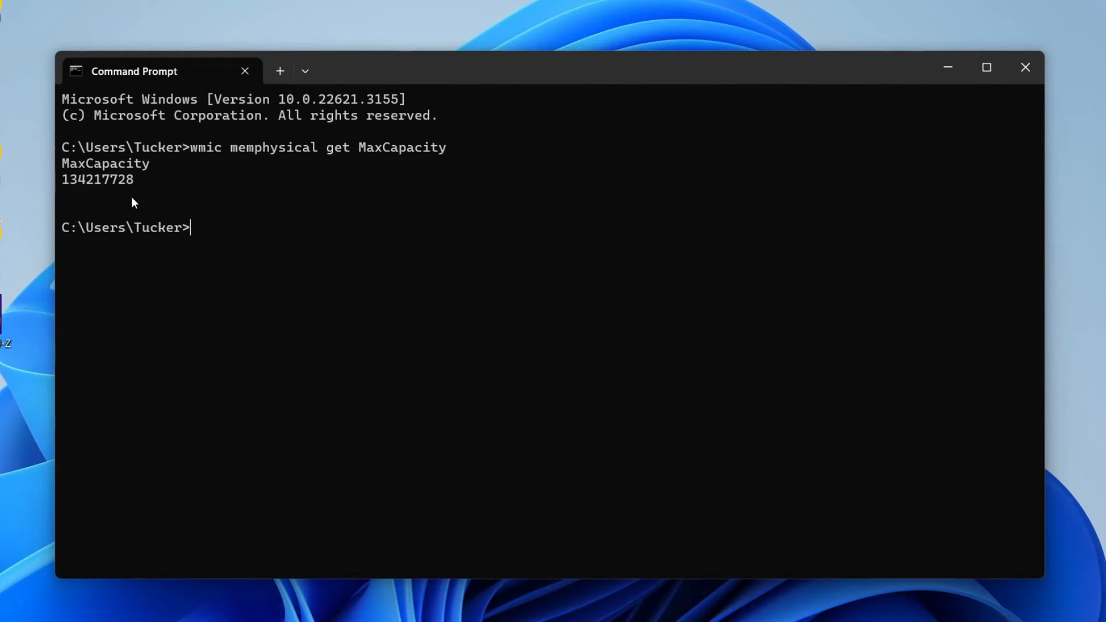
{"action": "mouse_move", "coordinate": [127, 184]}
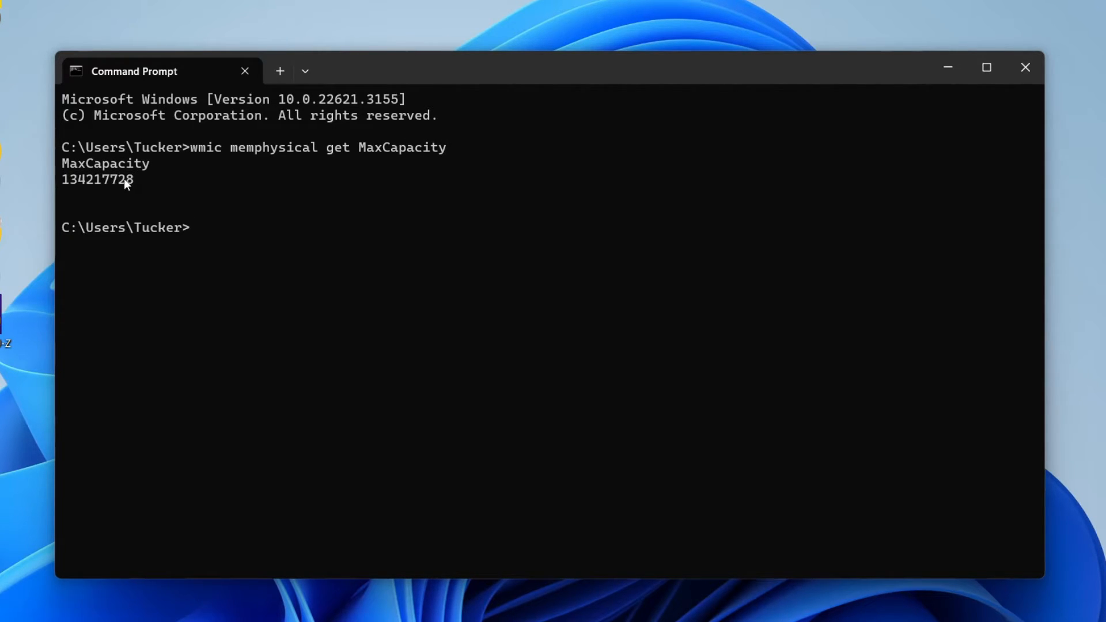
{"action": "mouse_move", "coordinate": [136, 189]}
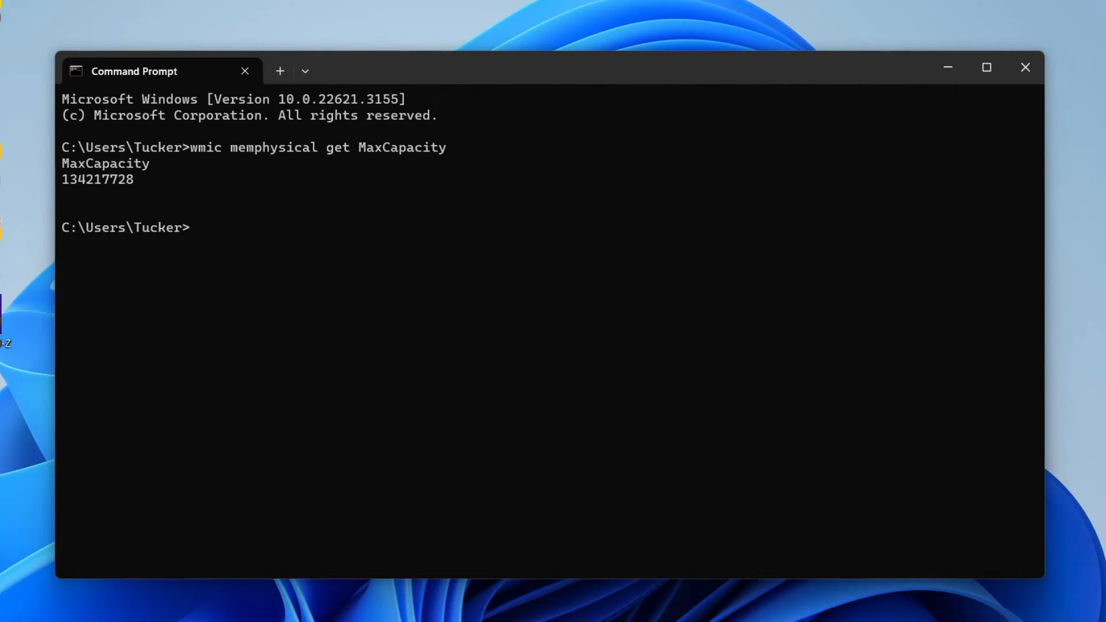
{"action": "mouse_move", "coordinate": [323, 224]}
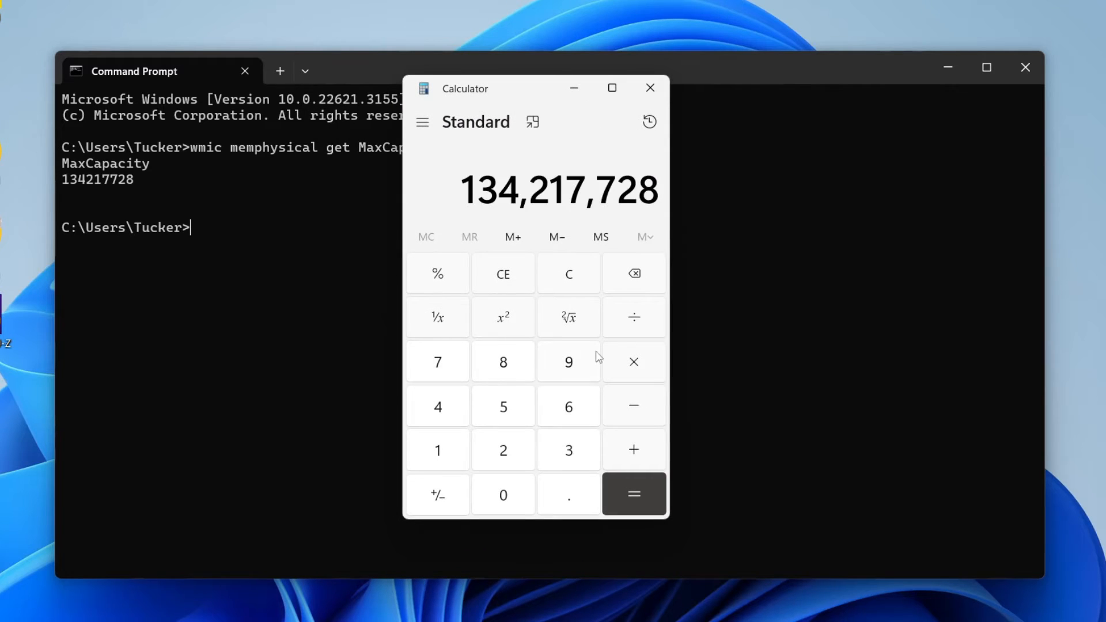
Divide 134217728 by 1024 twice in Calculator to get 128 GB, then close Calculator
{"action": "left_click", "coordinate": [632, 317]}
{"action": "type", "text": "102"}
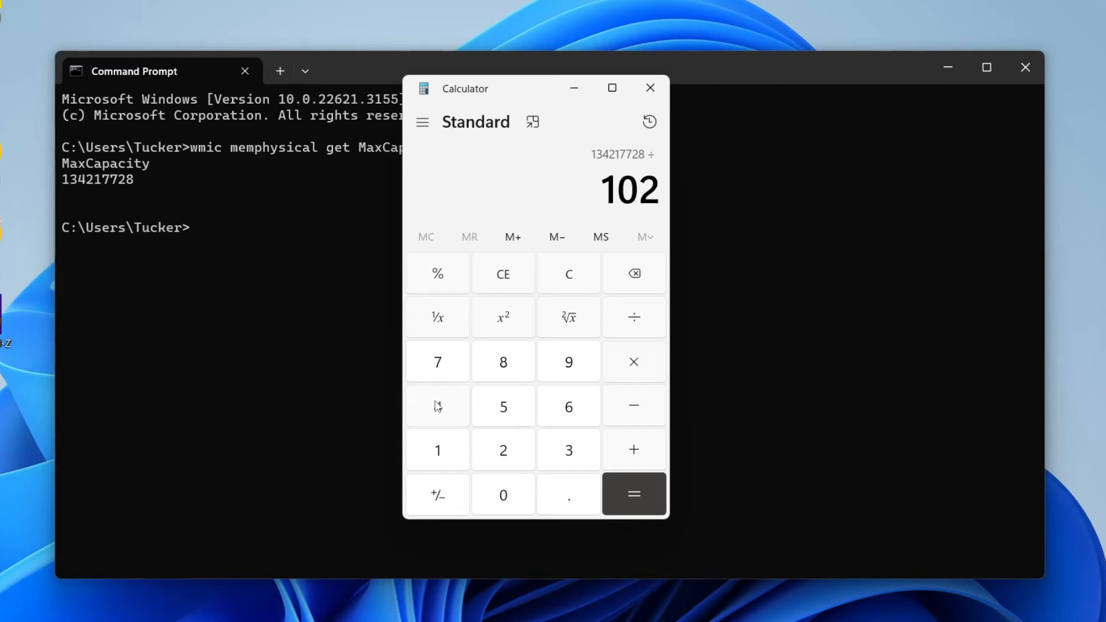
{"action": "left_click", "coordinate": [633, 494]}
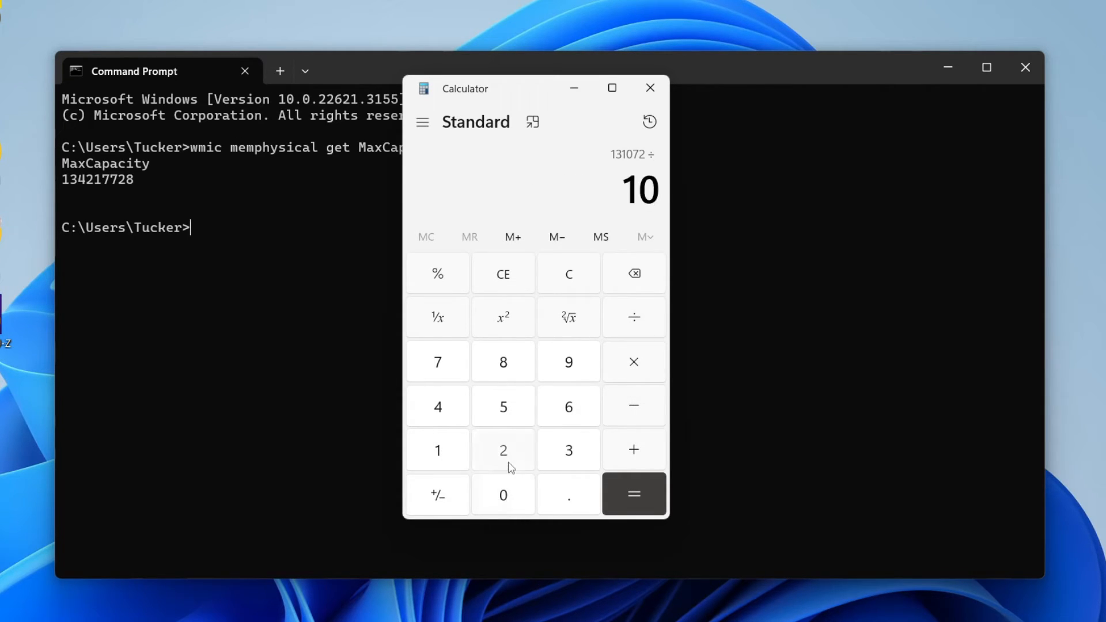
{"action": "left_click", "coordinate": [633, 495]}
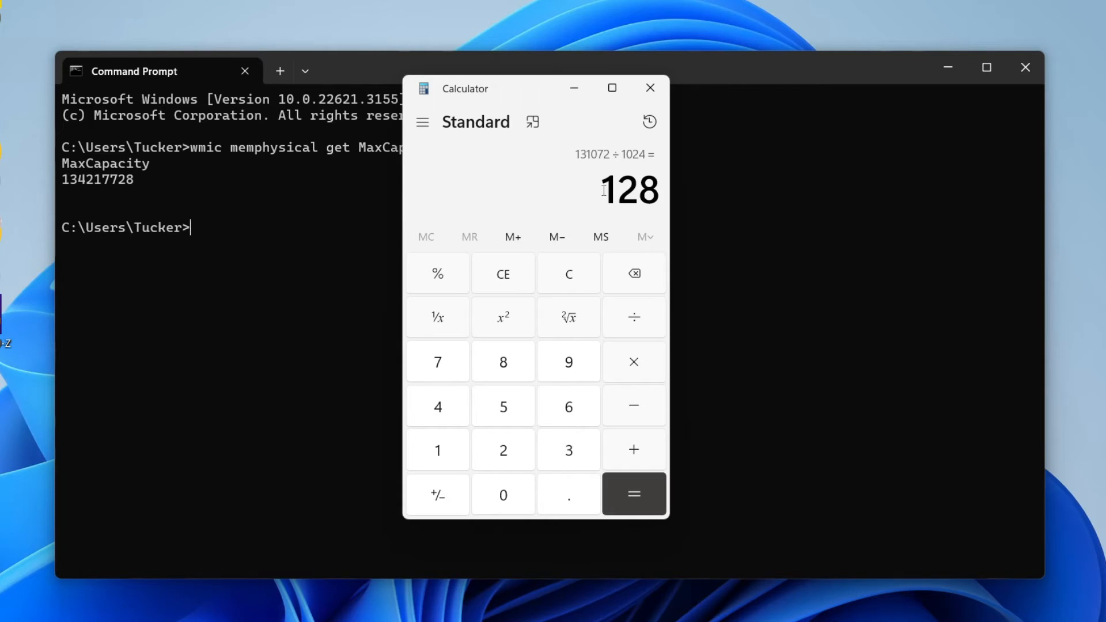
{"action": "double_click", "coordinate": [629, 189]}
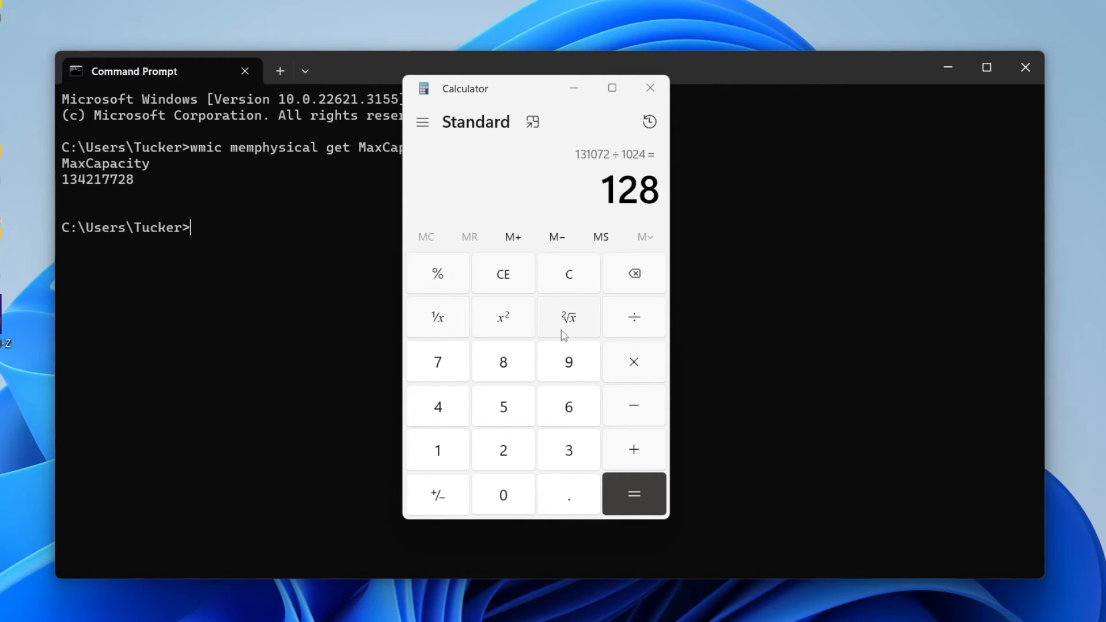
{"action": "mouse_move", "coordinate": [679, 92]}
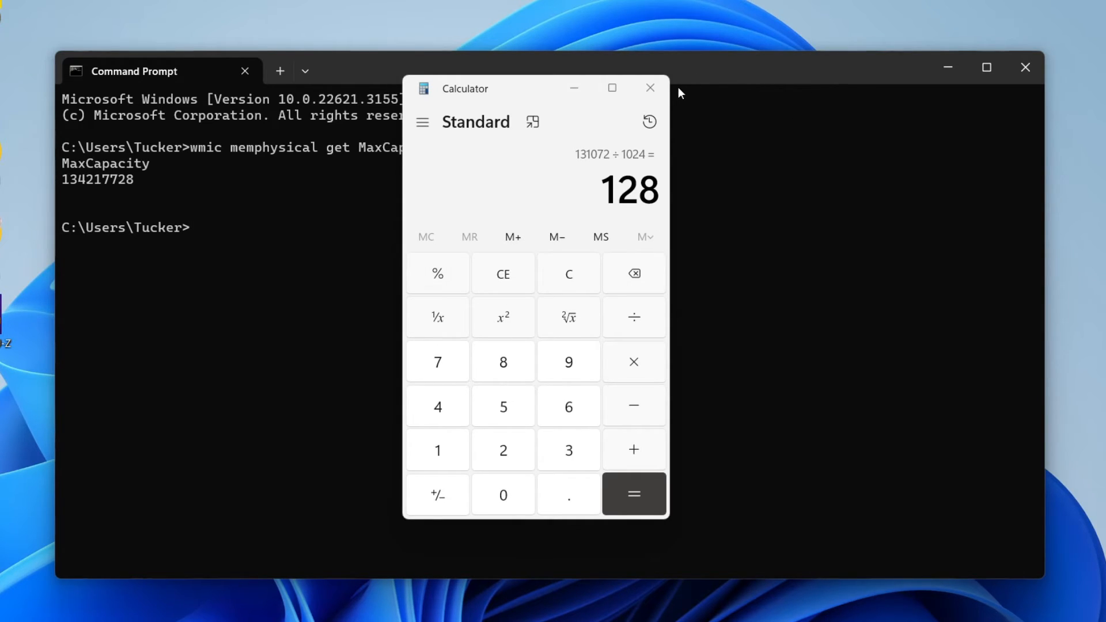
{"action": "mouse_move", "coordinate": [650, 87]}
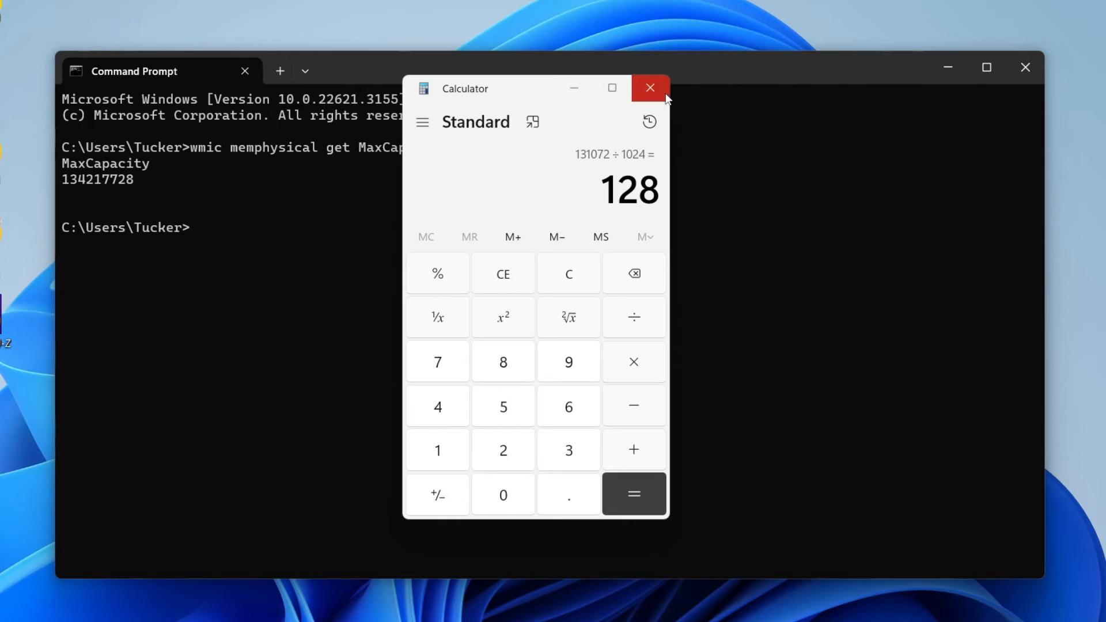
{"action": "left_click", "coordinate": [650, 89]}
{"action": "type", "text": "sy"}
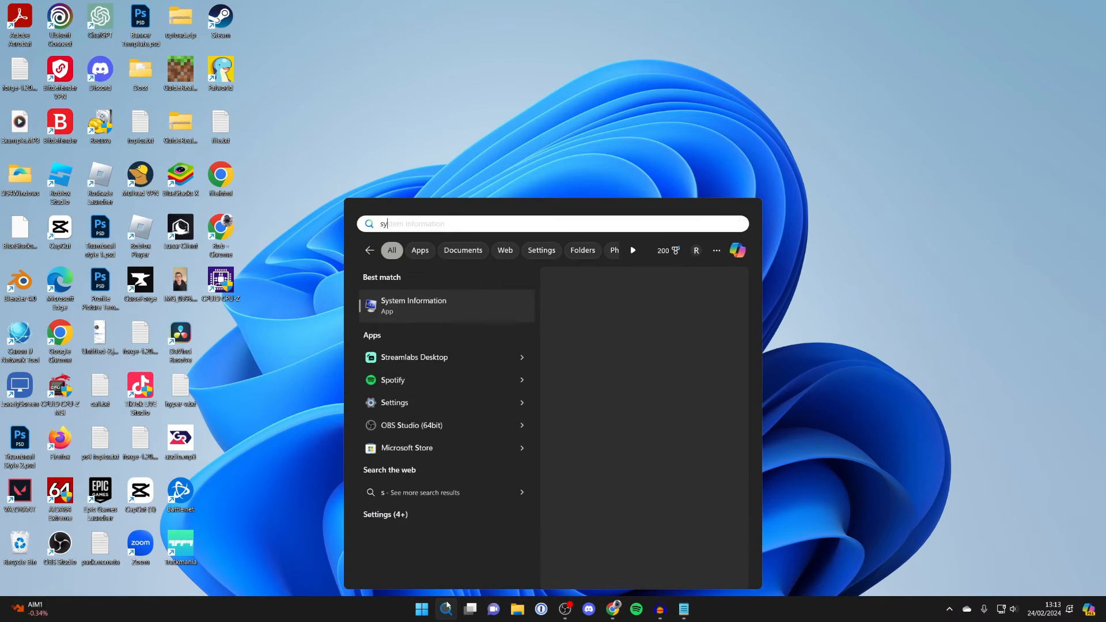
Launch the System Information app from the search results
{"action": "left_click", "coordinate": [414, 305]}
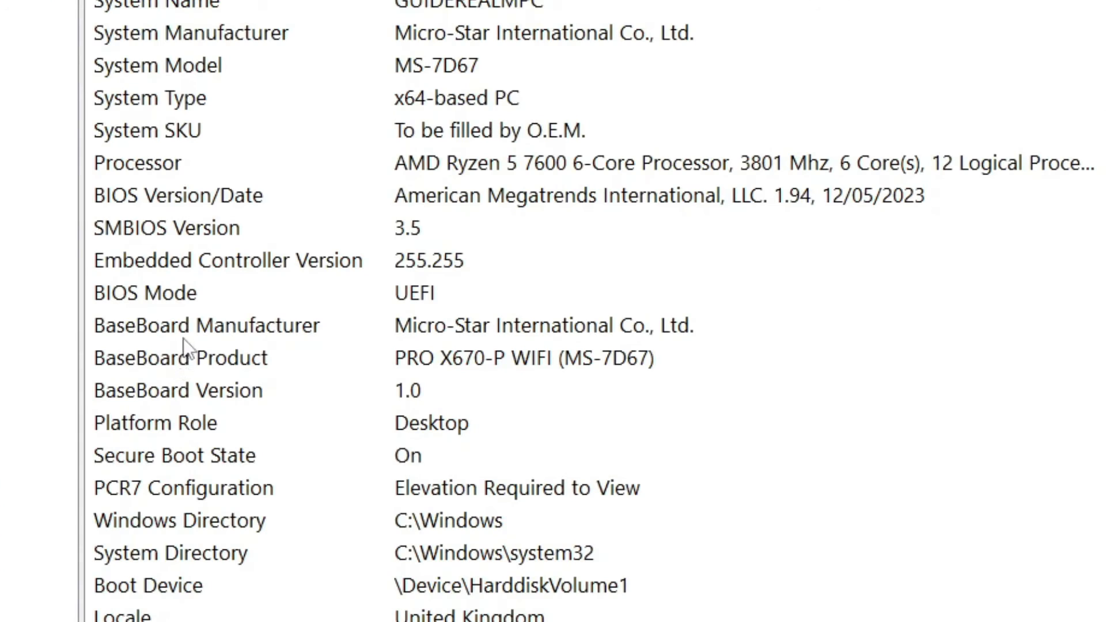
{"action": "mouse_move", "coordinate": [335, 381]}
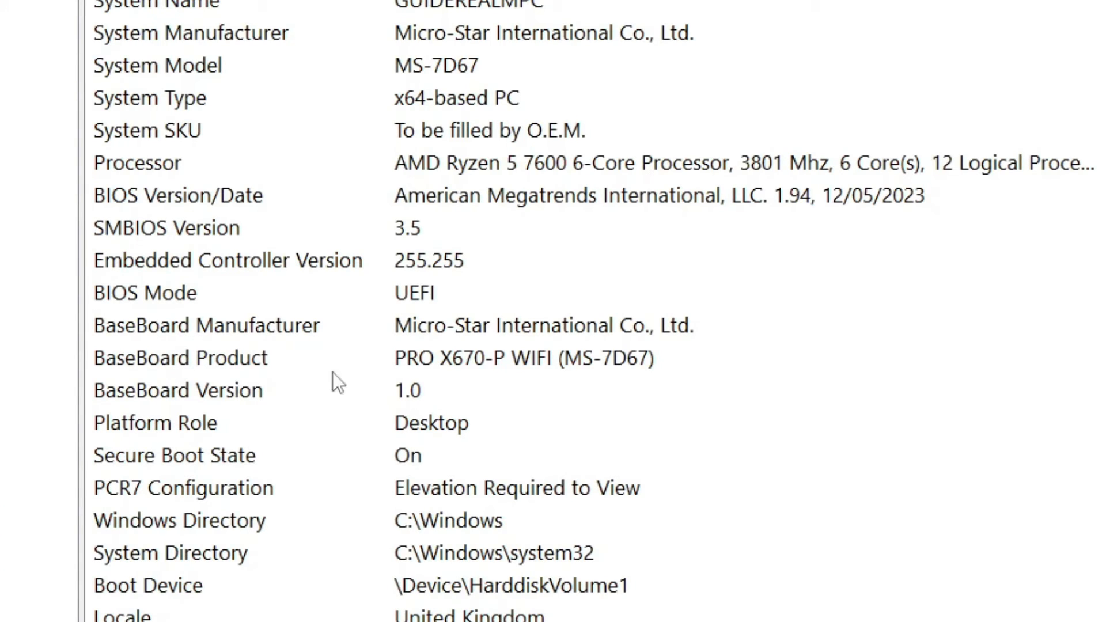
{"action": "mouse_move", "coordinate": [445, 346]}
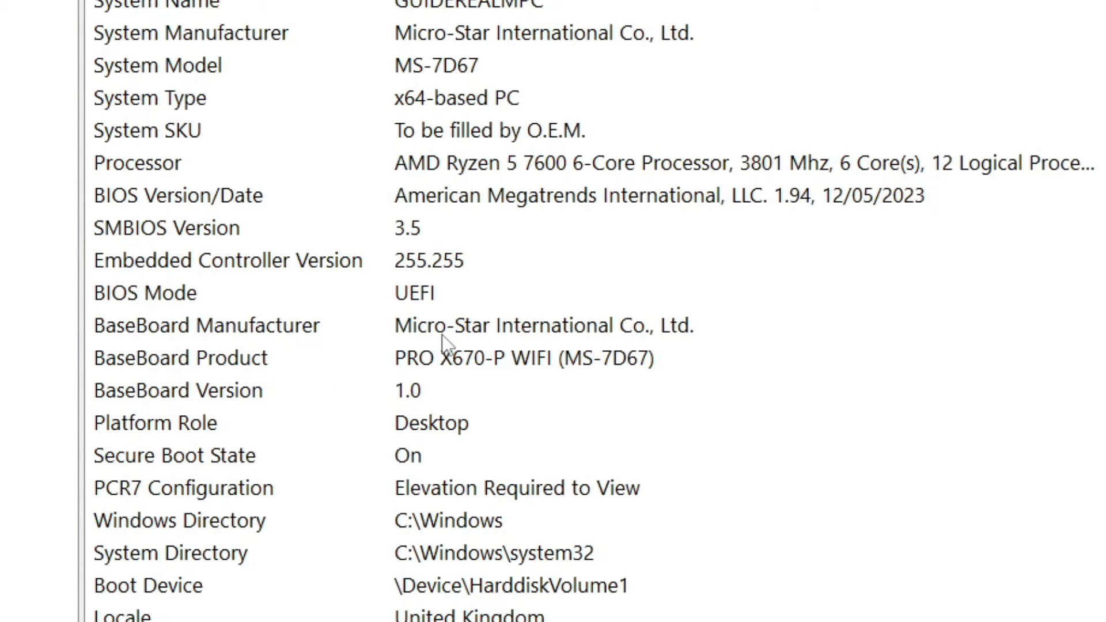
{"action": "mouse_move", "coordinate": [423, 378]}
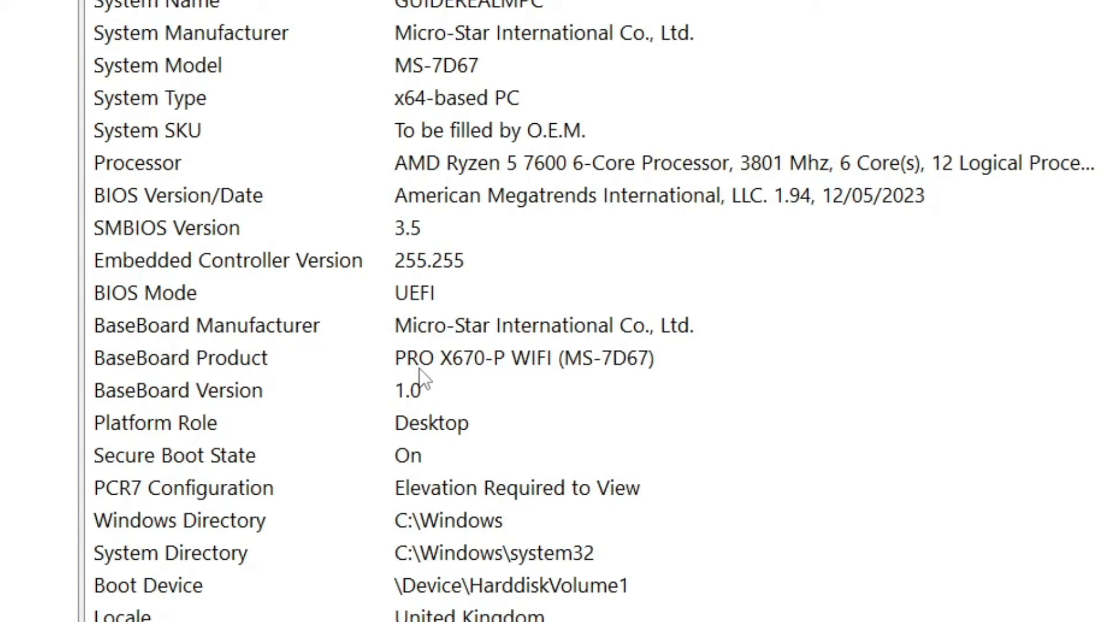
{"action": "mouse_move", "coordinate": [422, 381]}
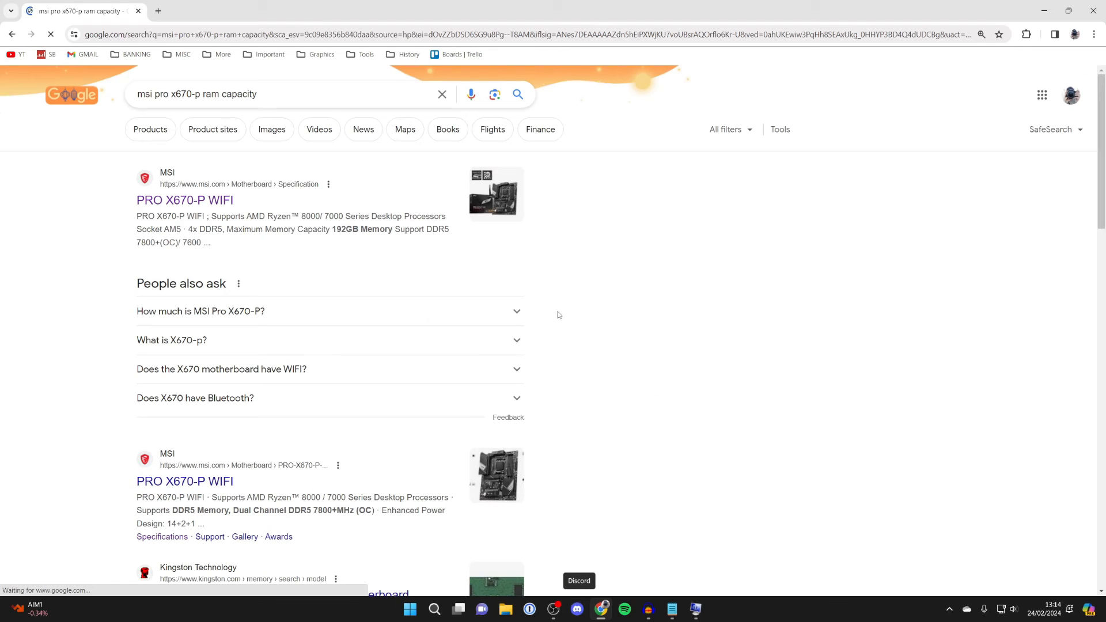
Open the MSI PRO X670-P WIFI specification page from the search results
{"action": "left_click", "coordinate": [185, 199]}
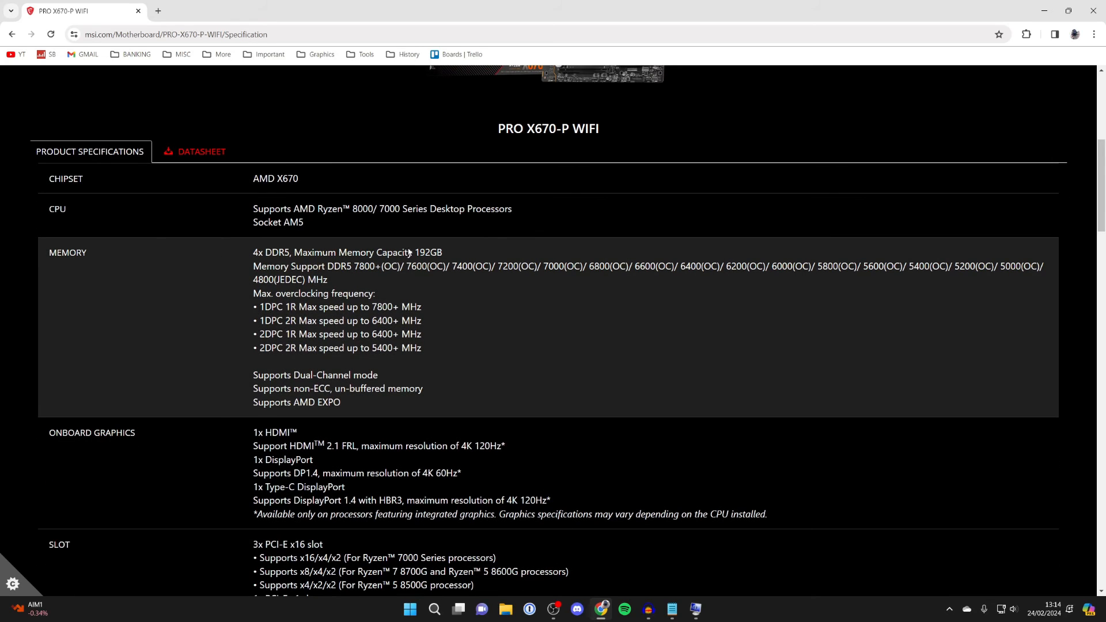
Highlight the 192GB Maximum Memory Capacity value in the MEMORY row
{"action": "double_click", "coordinate": [426, 252]}
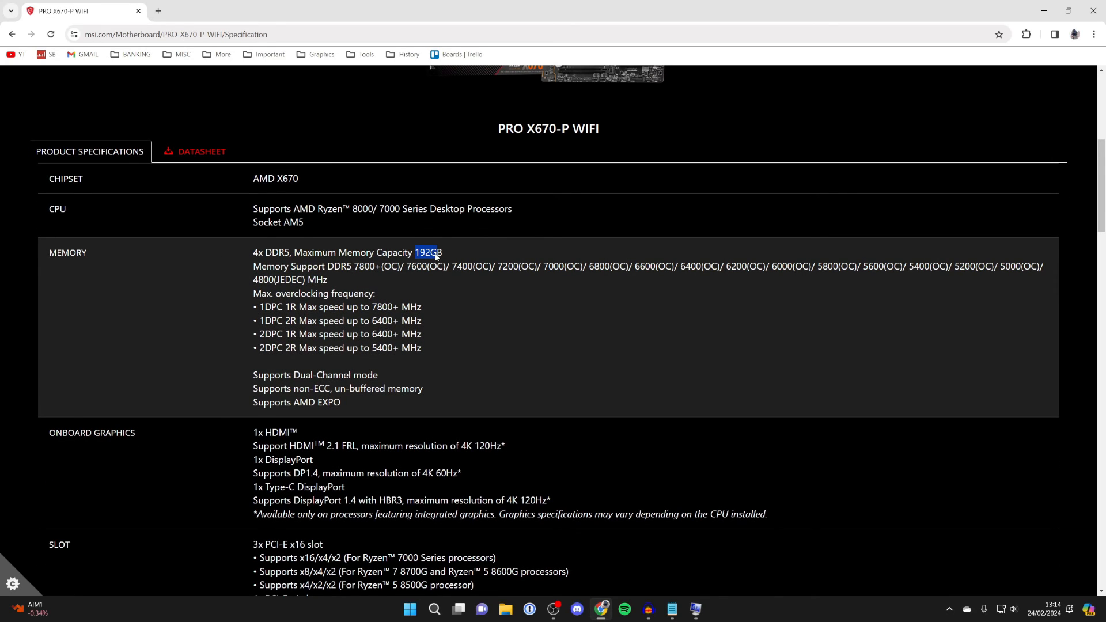